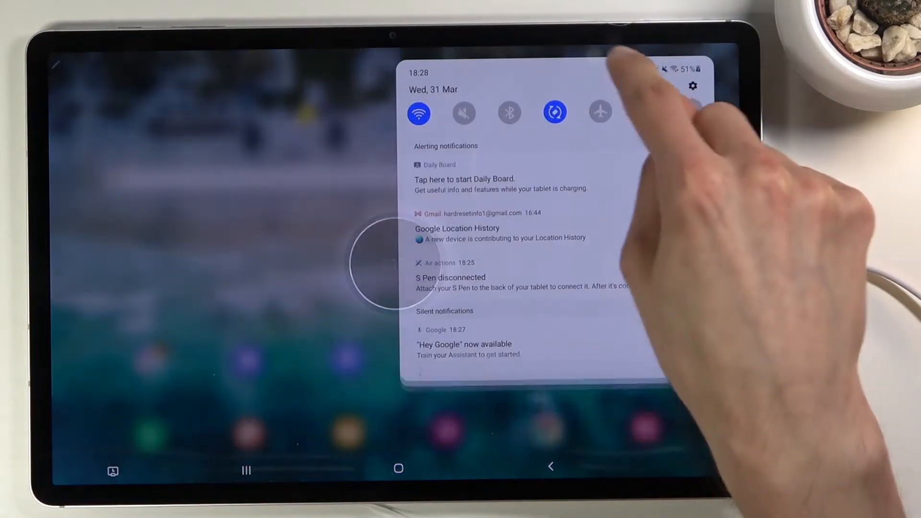
- Pull down the full quick settings panel and use its power icon to show Power off
scroll("down", 3)
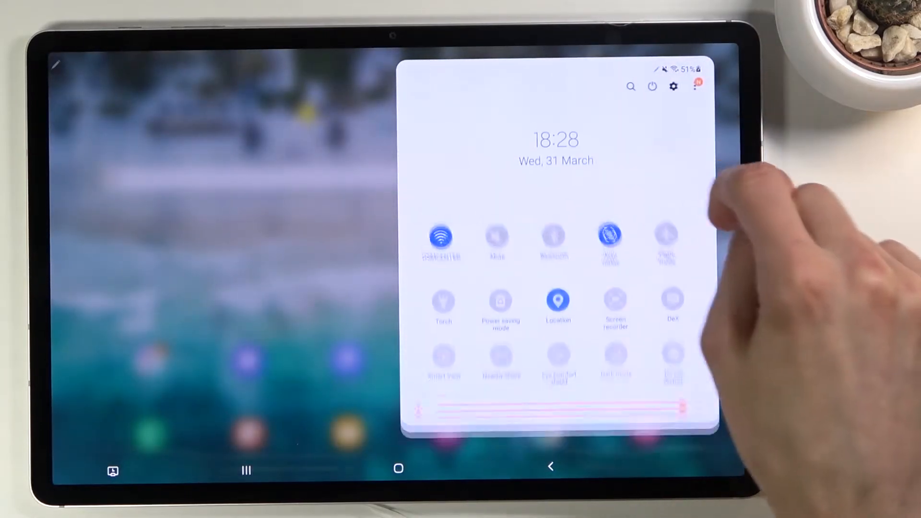
left_click(650, 86)
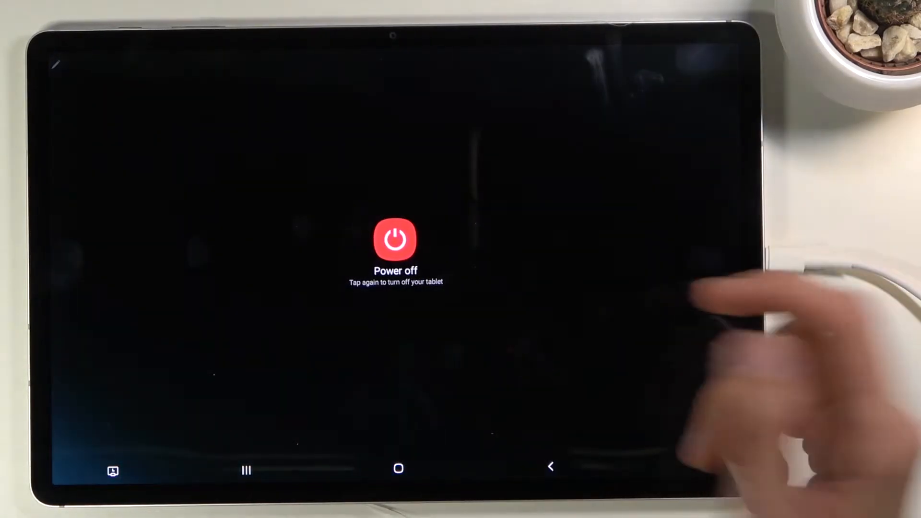